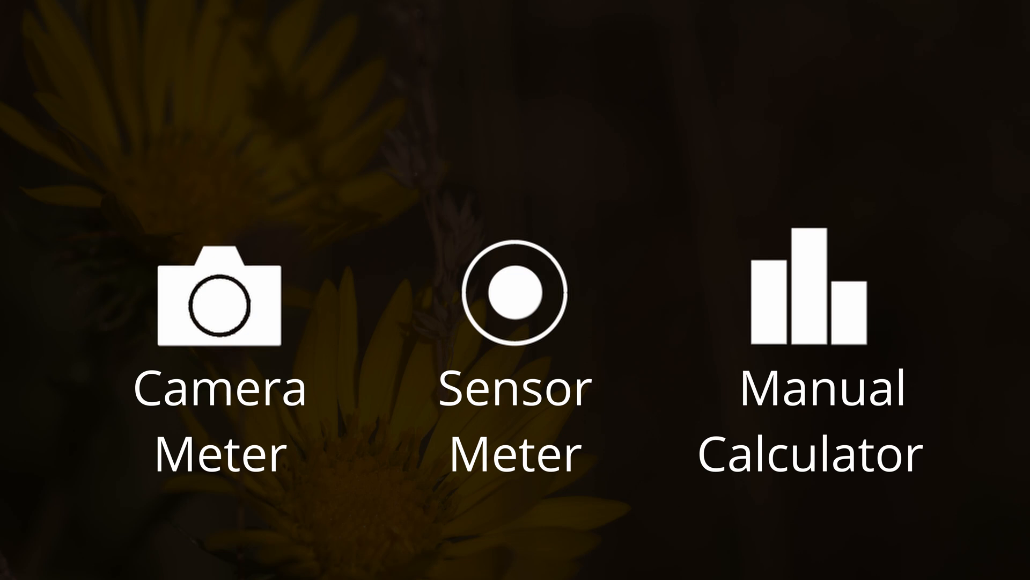
# Open Camera Meter to show the live scene with f/, iso, sec and ev readings
pyautogui.click(217, 295)
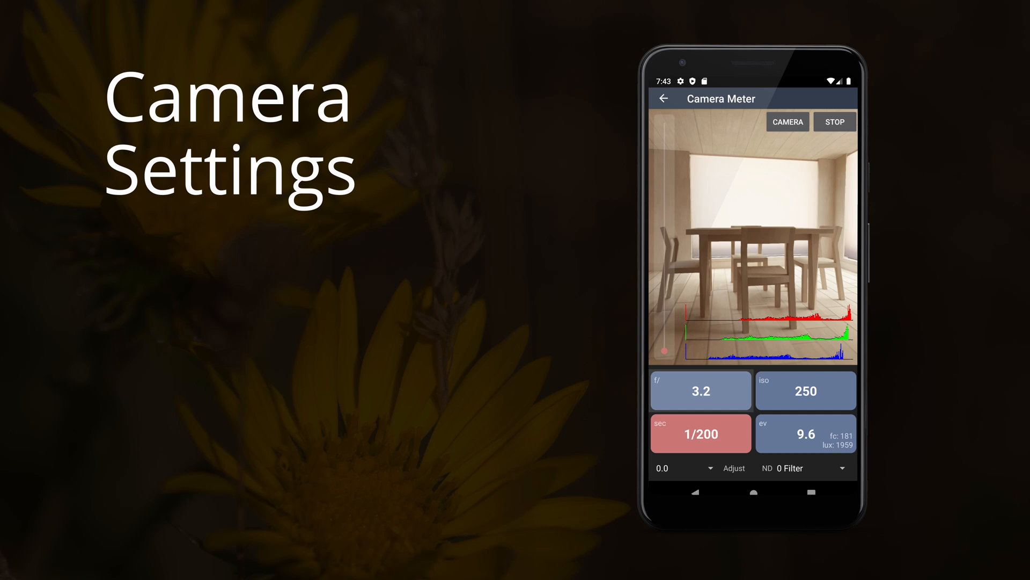
pyautogui.click(700, 390)
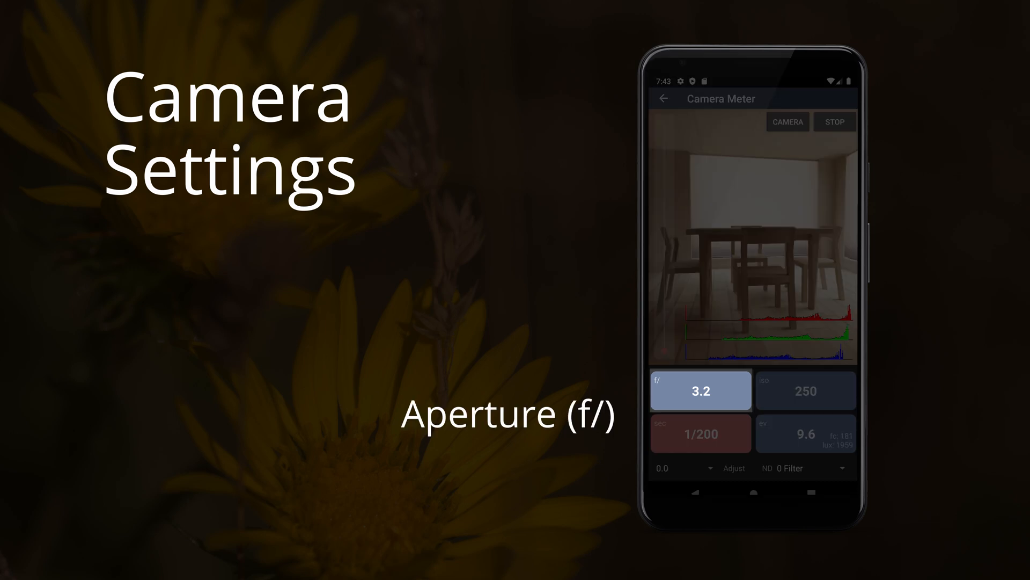
pyautogui.click(700, 433)
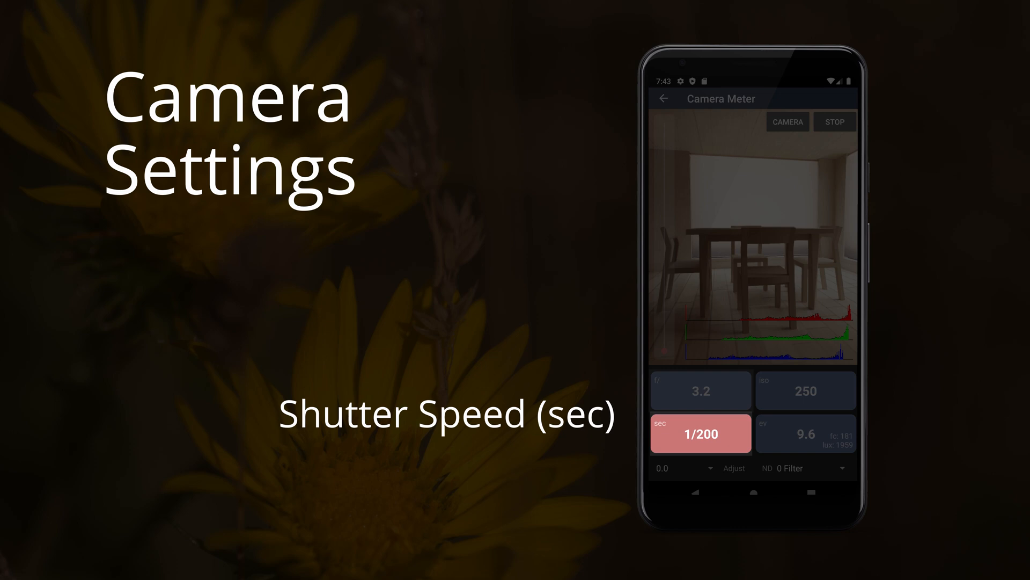
pyautogui.click(806, 389)
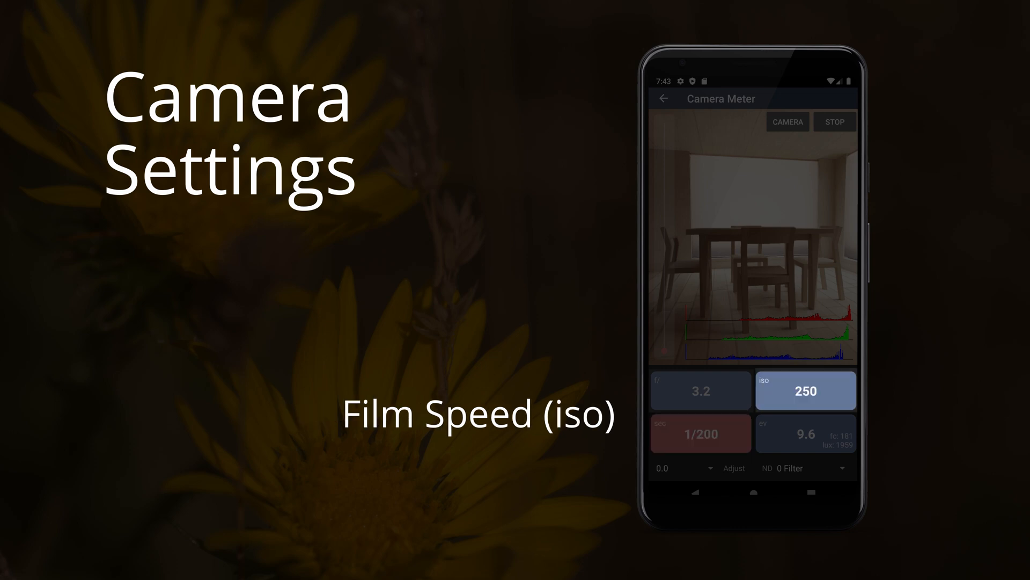
pyautogui.click(806, 433)
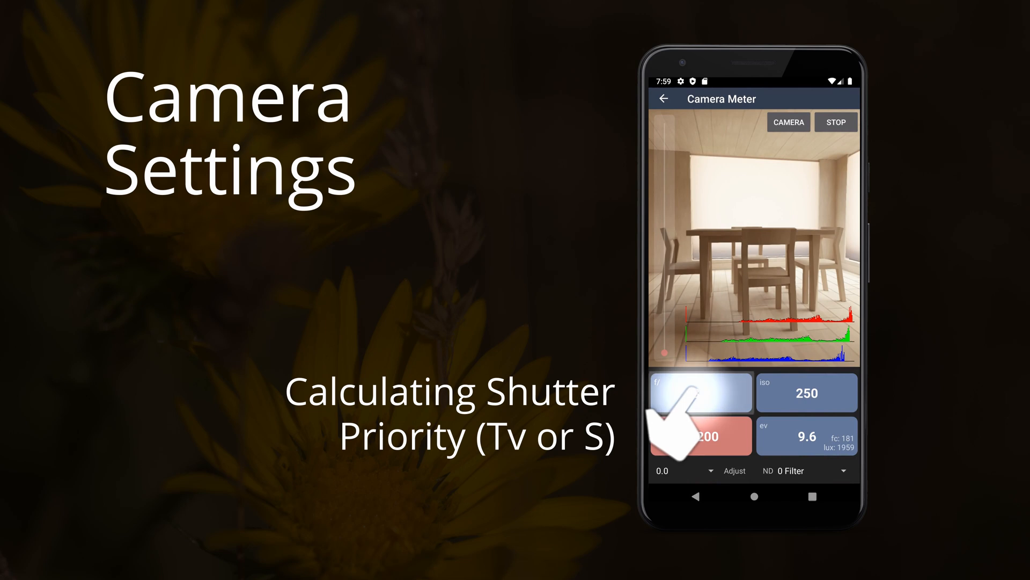
# Set aperture priority at f/7.1 and ISO 800, giving a 1/160 s shutter reading
pyautogui.click(700, 392)
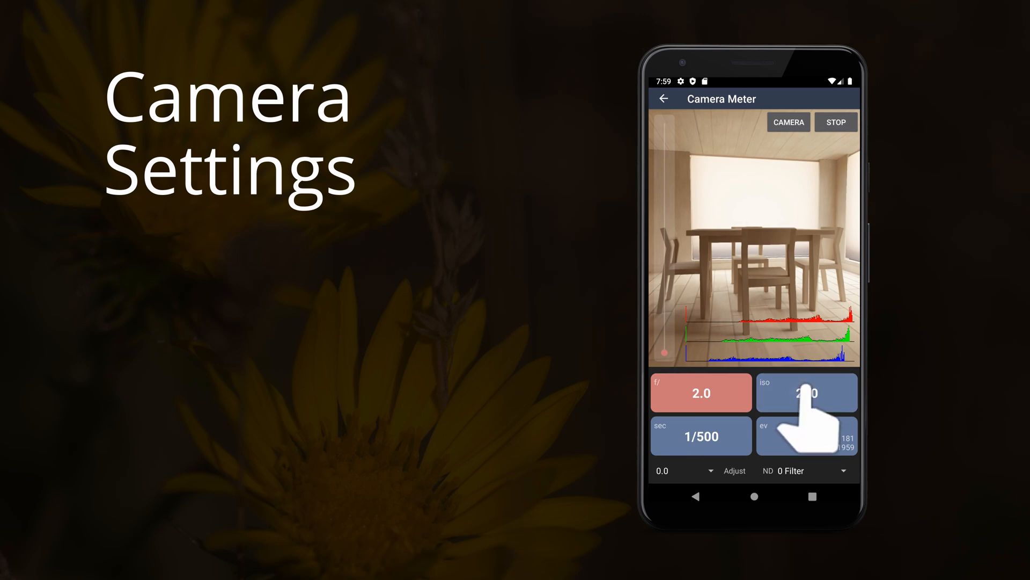
pyautogui.click(806, 392)
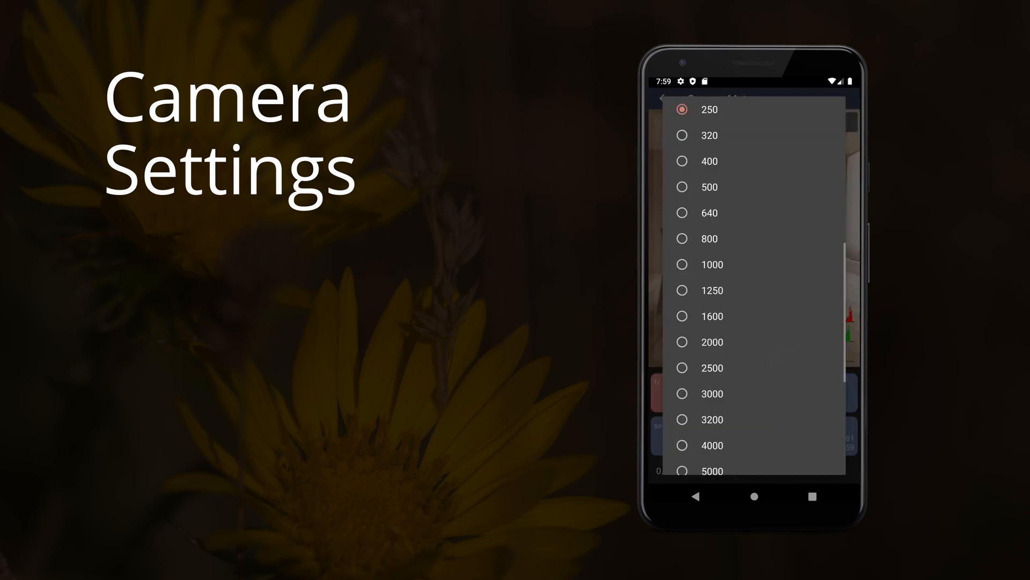
pyautogui.click(708, 239)
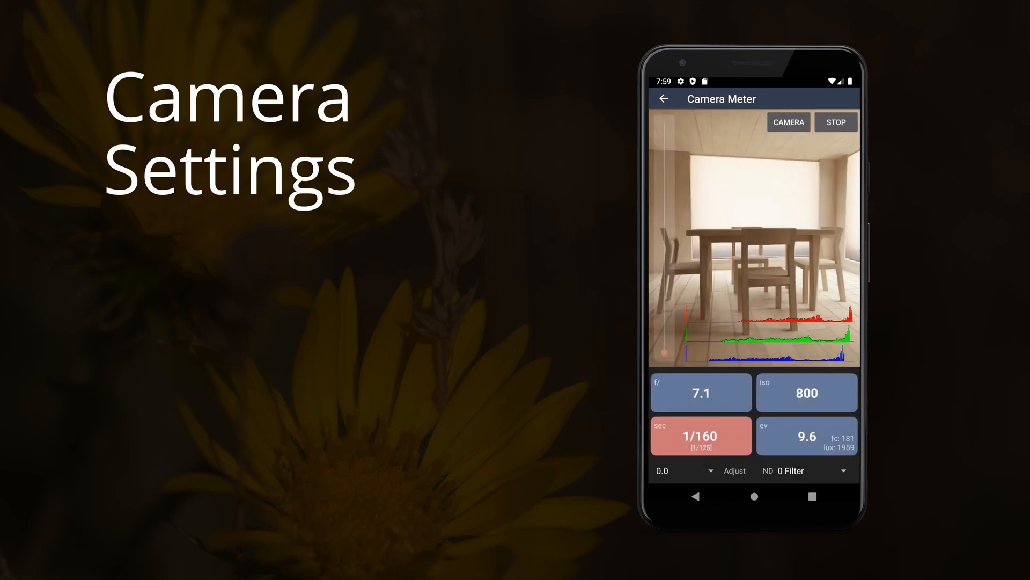
# Reopen the ISO list and pick a different film speed than 800
pyautogui.click(806, 392)
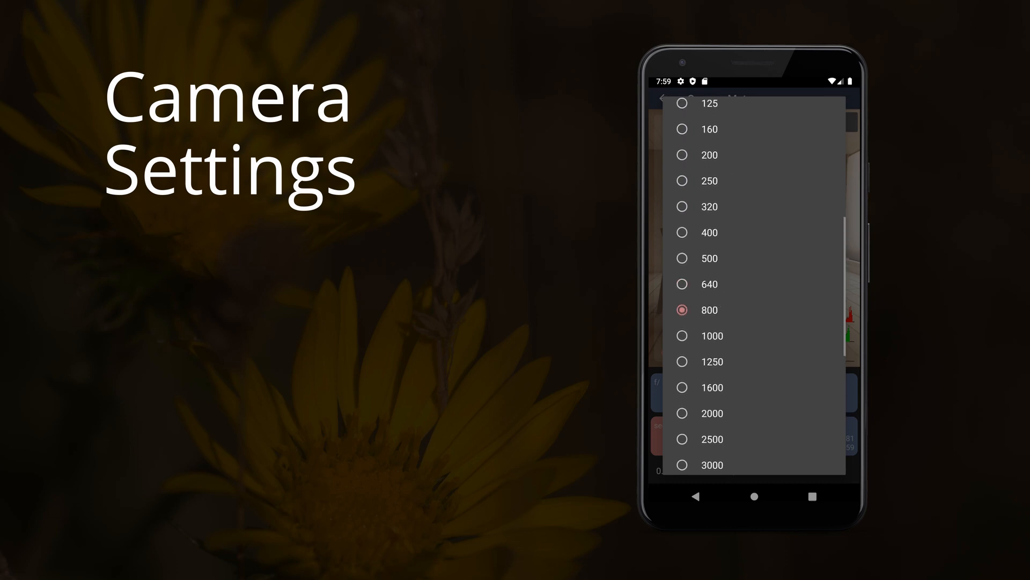
pyautogui.click(709, 232)
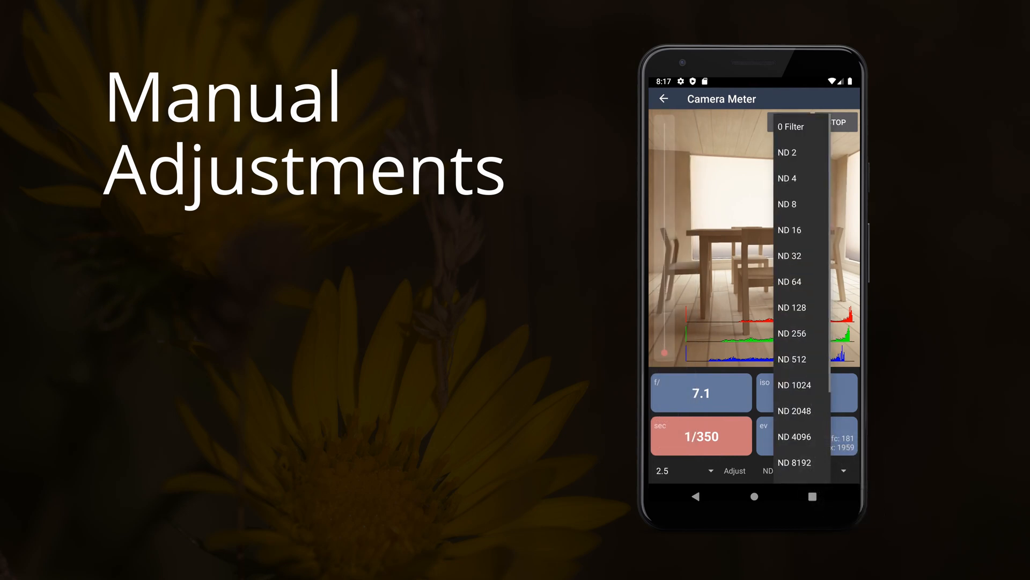
# Choose ND 16 from the filter list, giving a filtered 1/20 s reading
pyautogui.click(790, 229)
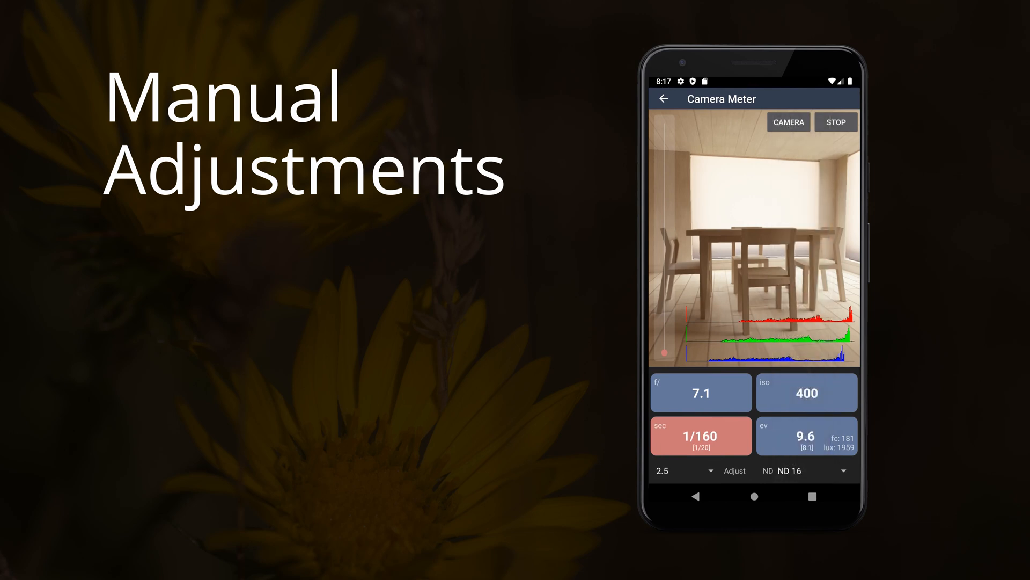